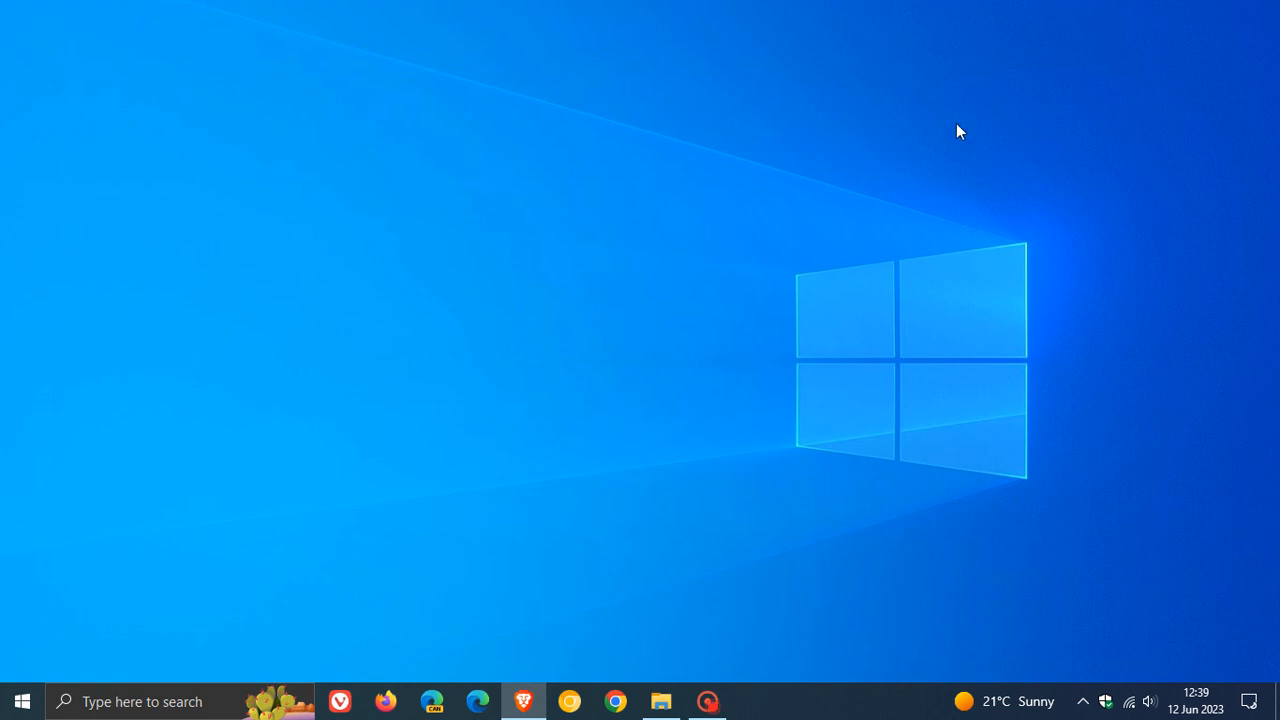
mouse_move(851, 82)
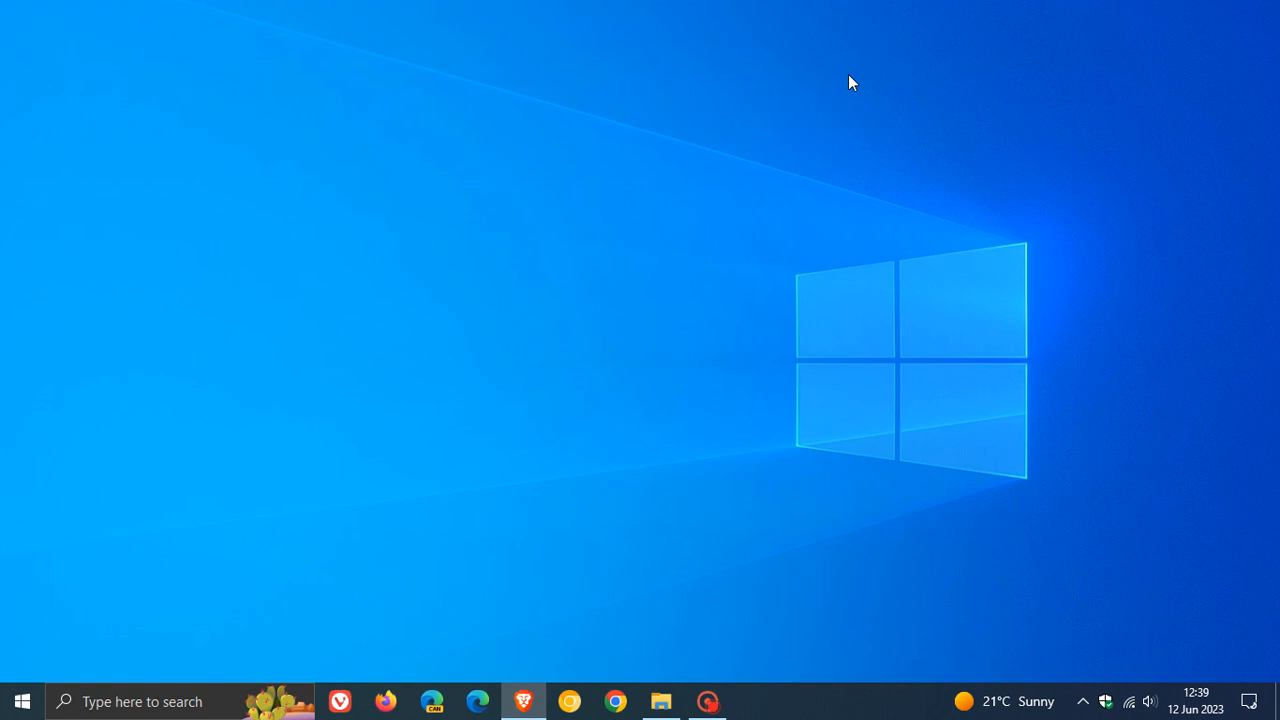
mouse_move(778, 62)
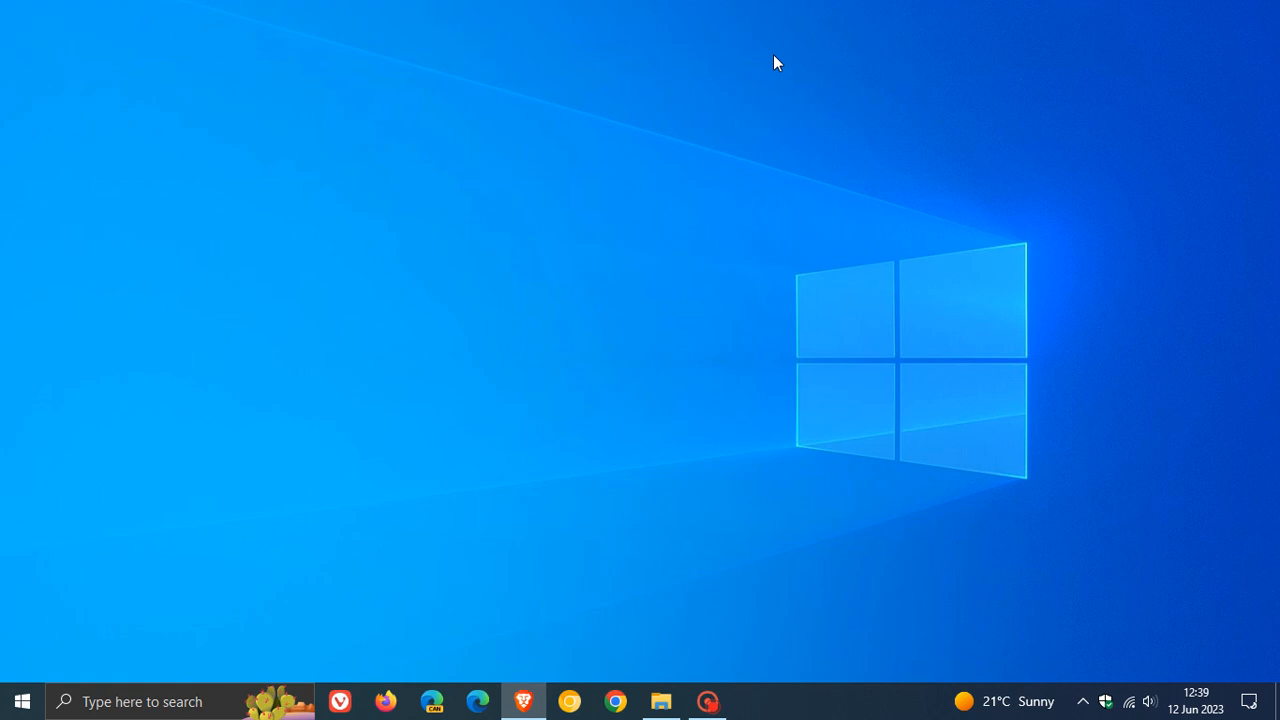
mouse_move(770, 89)
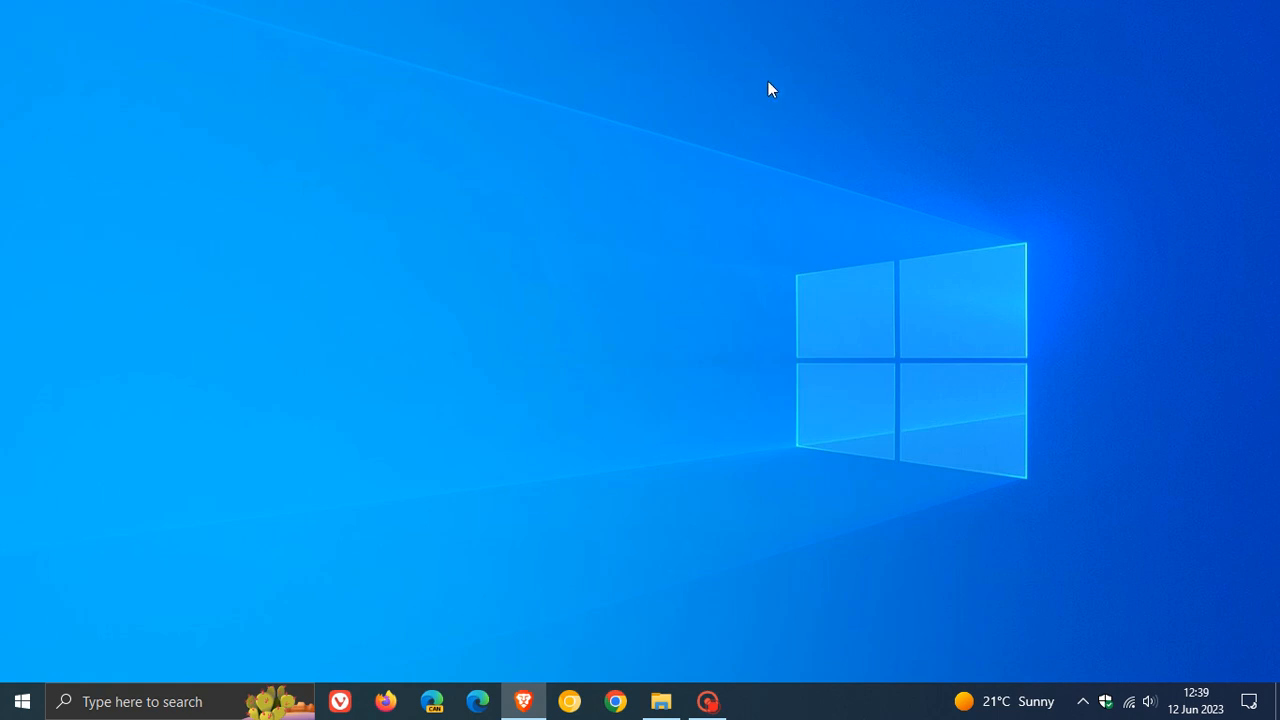
mouse_move(780, 90)
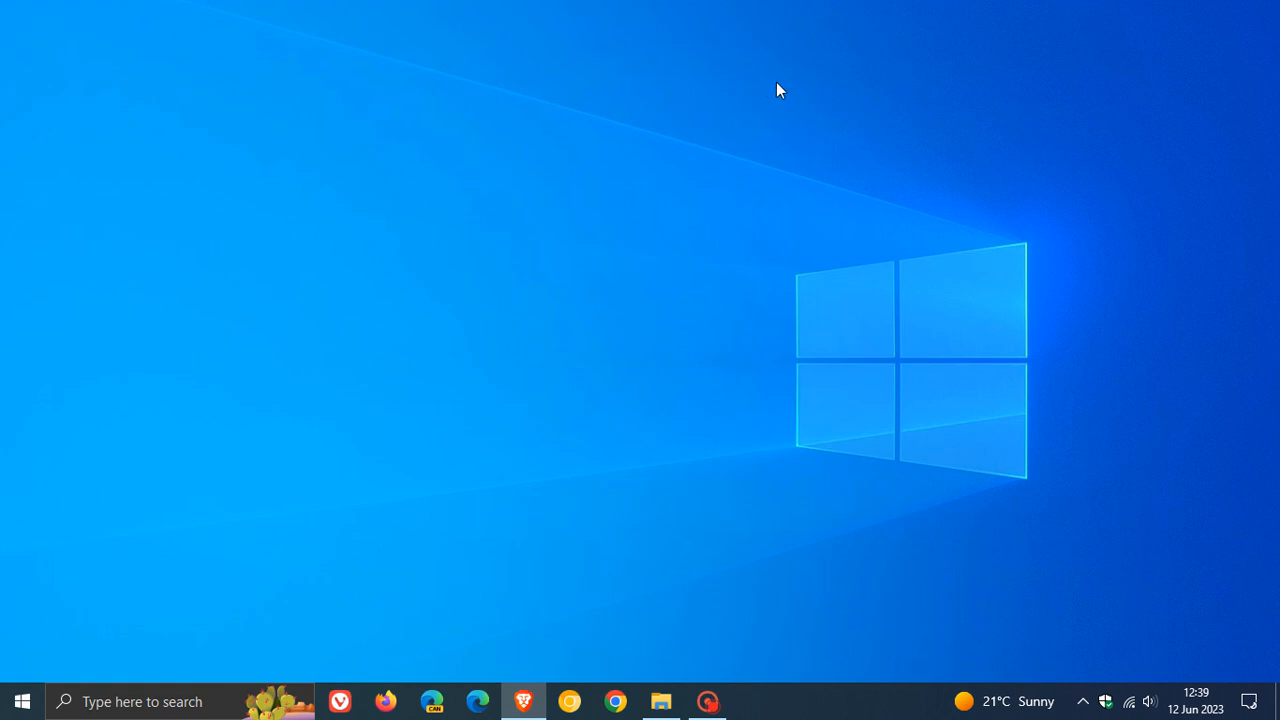
mouse_move(1073, 322)
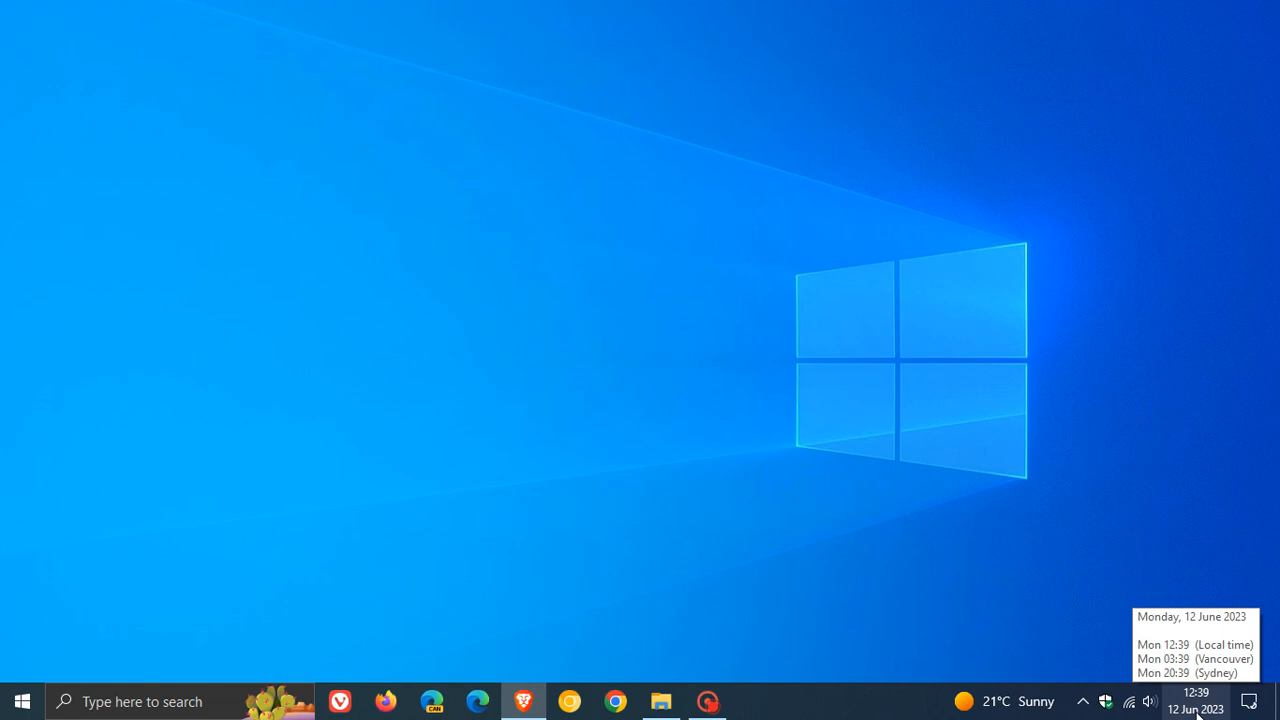
Step: Glance at the taskbar calendar, then apply the downloaded dark Windows 10 image as wallpaper
click(1196, 694)
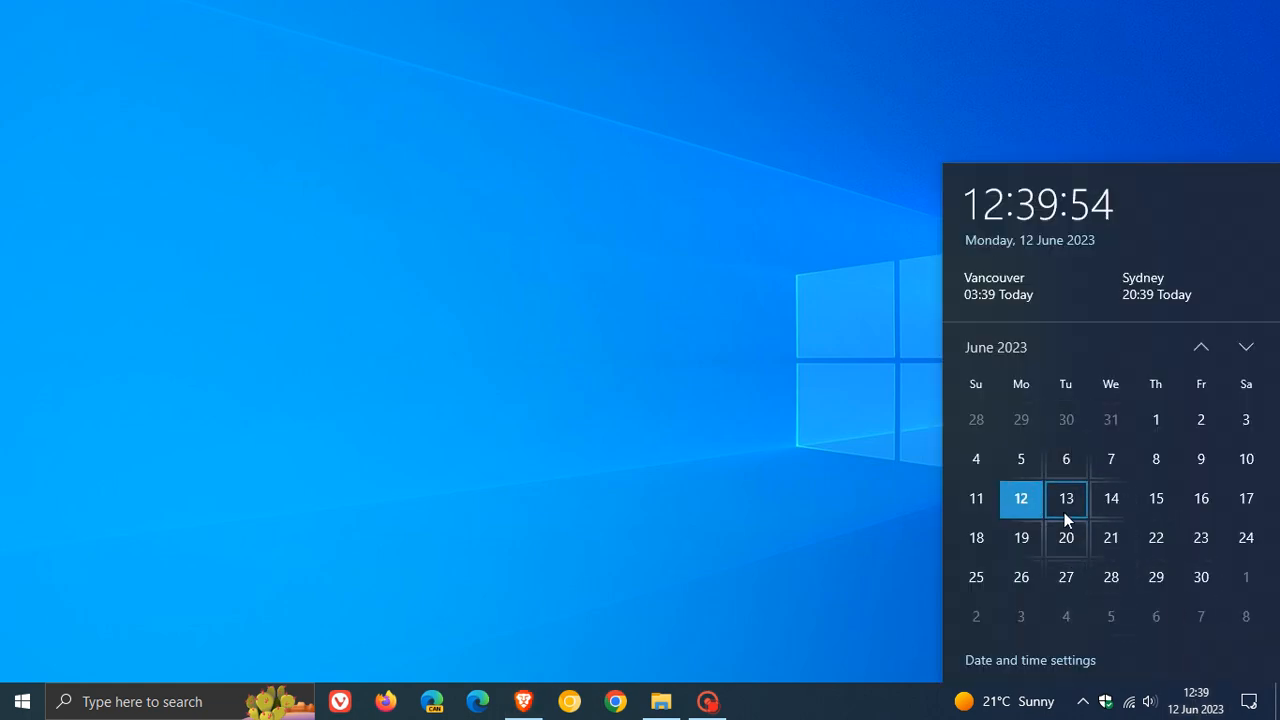
click(790, 287)
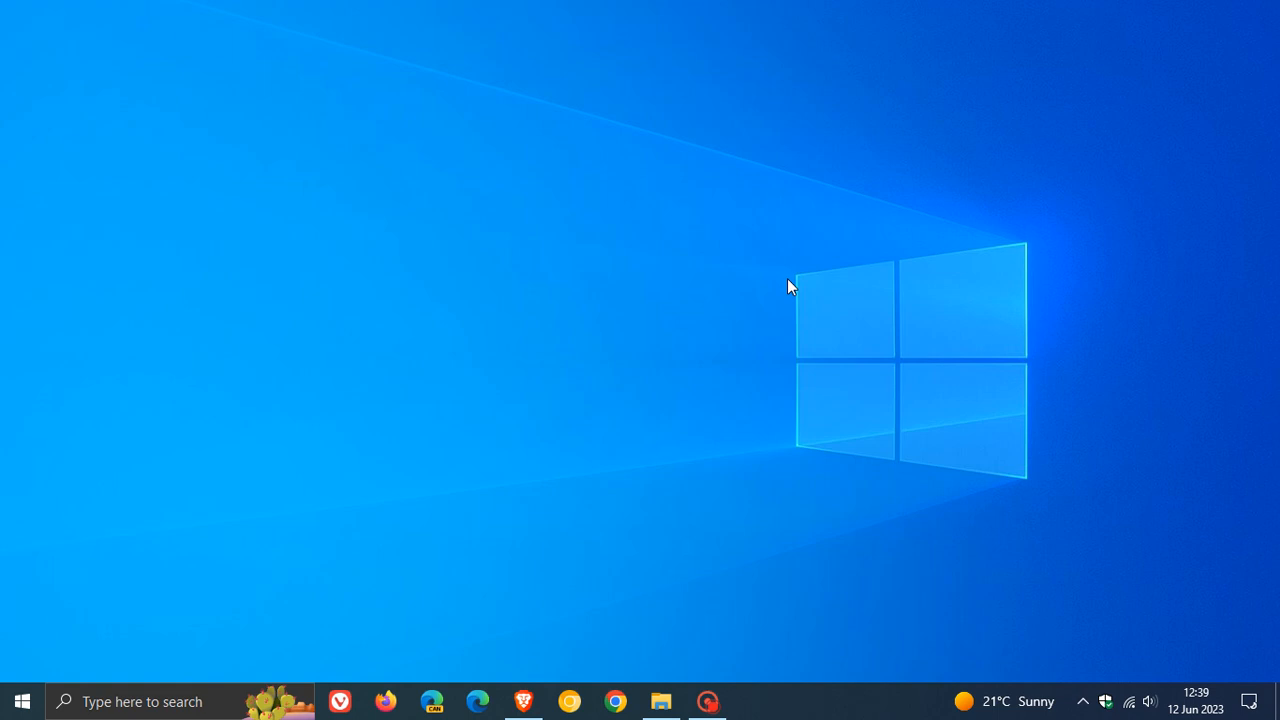
mouse_move(835, 165)
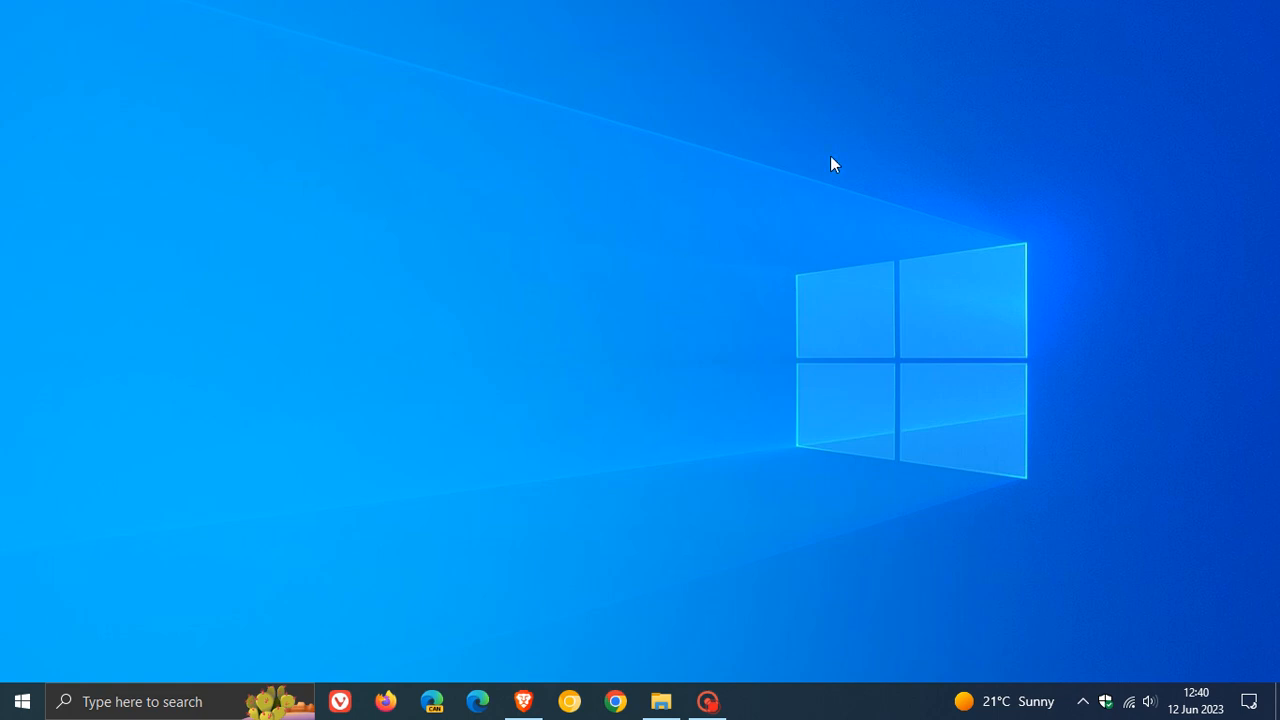
mouse_move(777, 150)
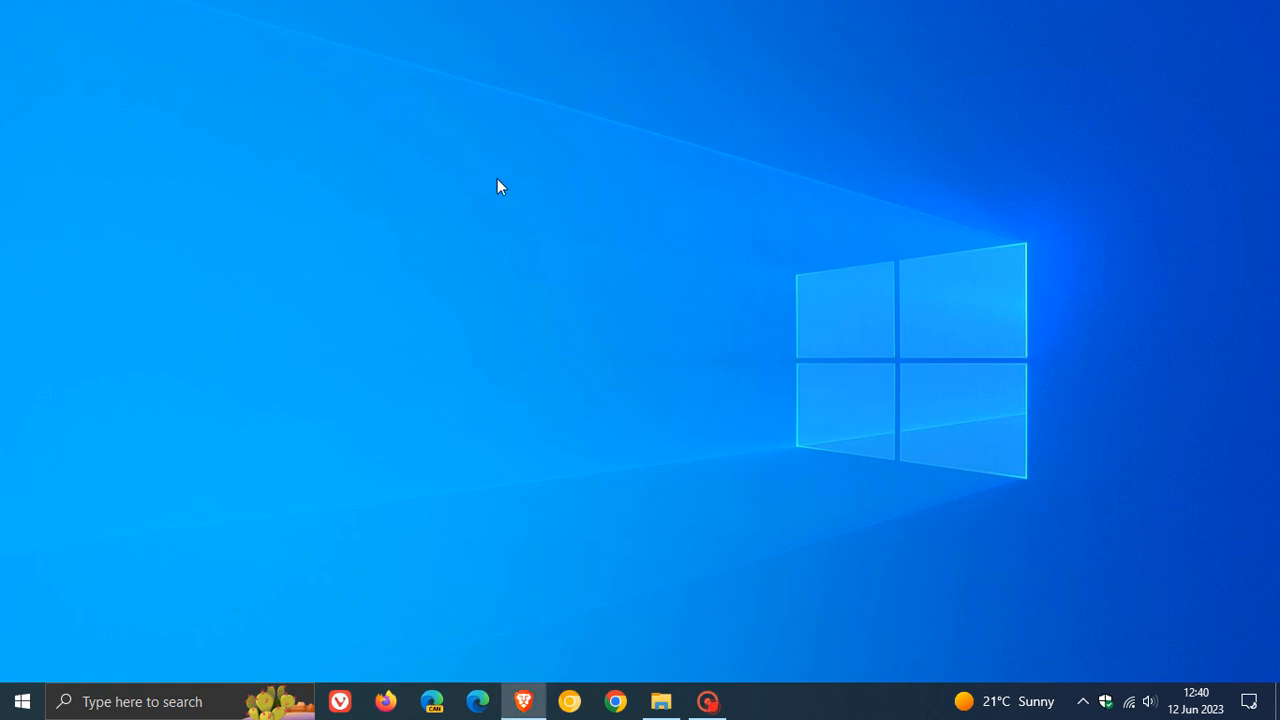
mouse_move(785, 208)
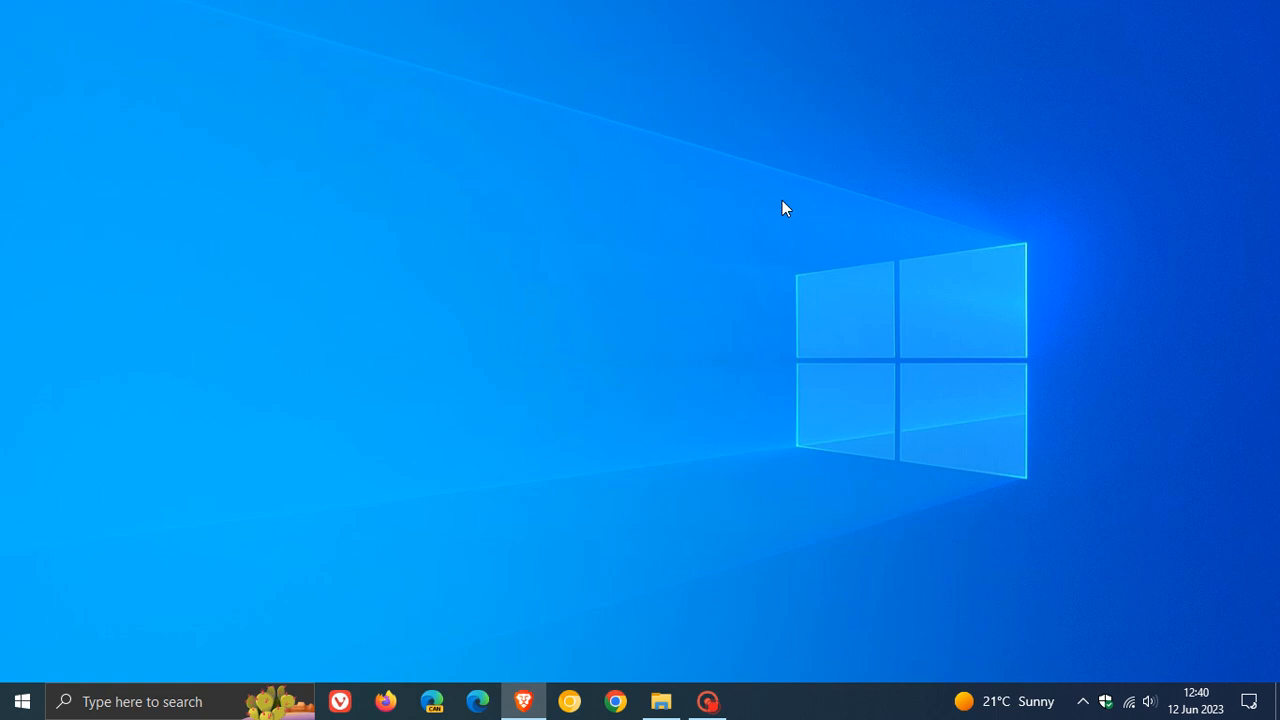
mouse_move(724, 318)
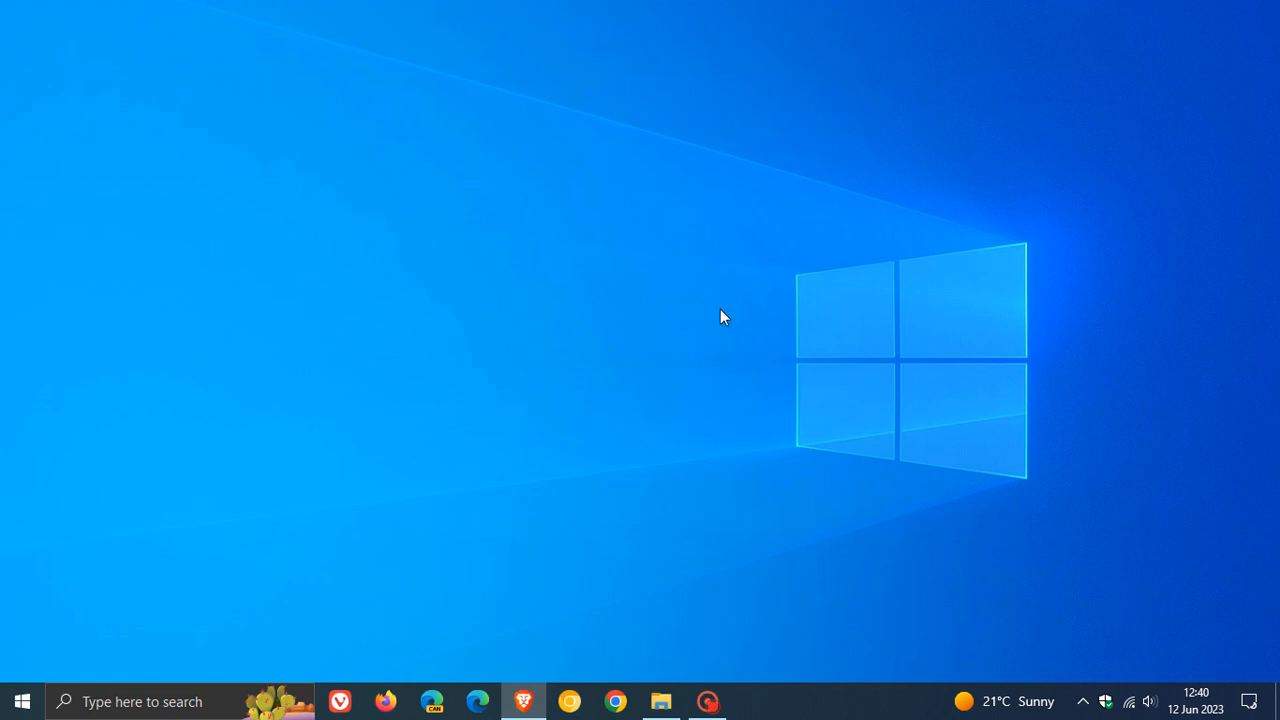
mouse_move(628, 378)
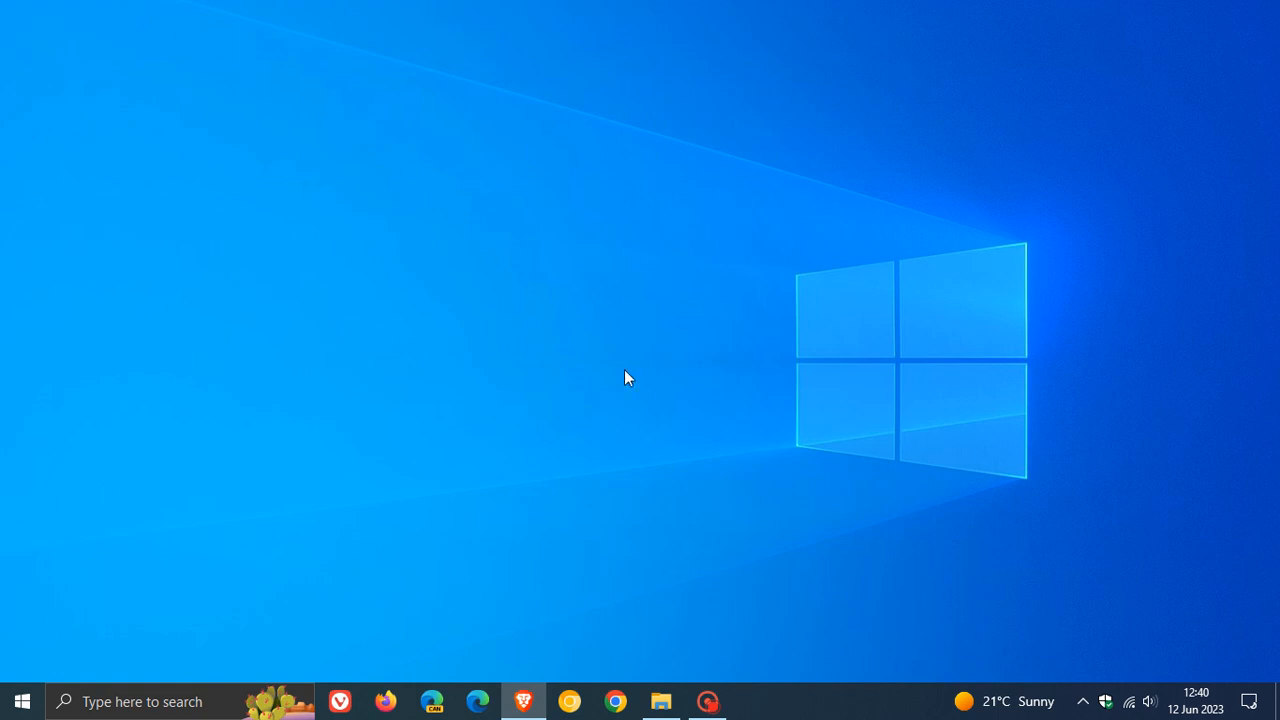
mouse_move(670, 248)
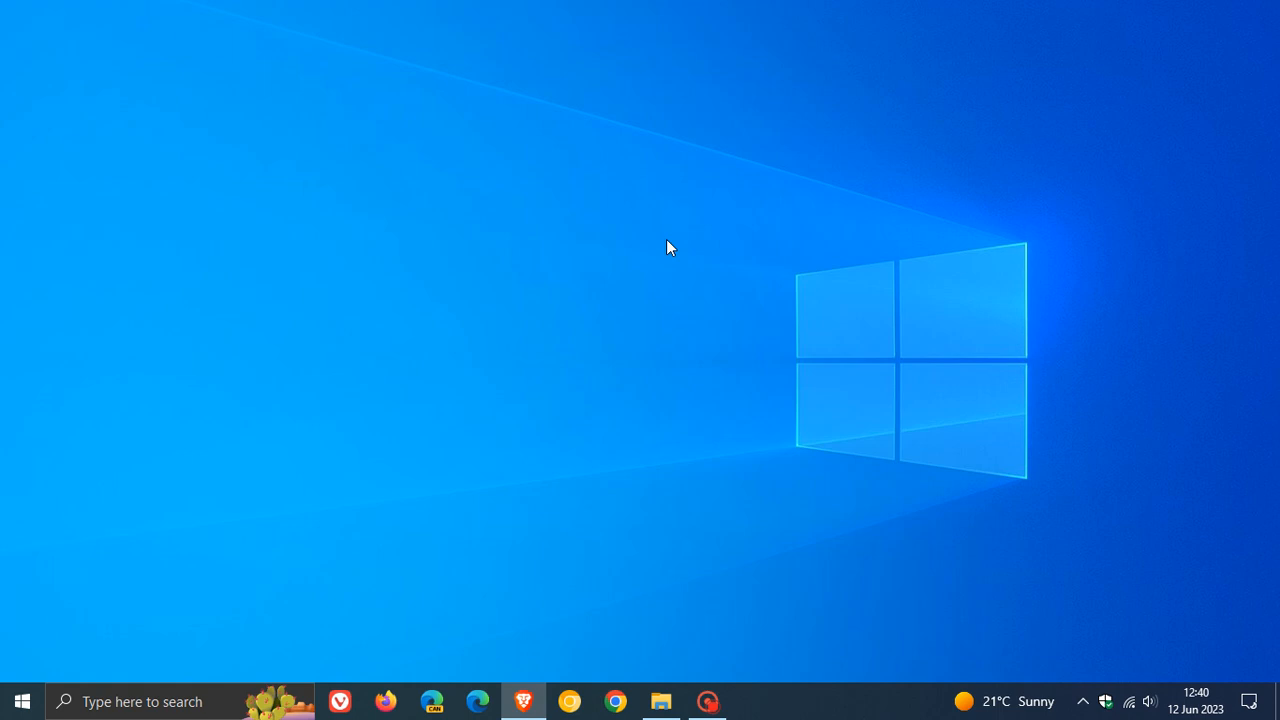
mouse_move(490, 414)
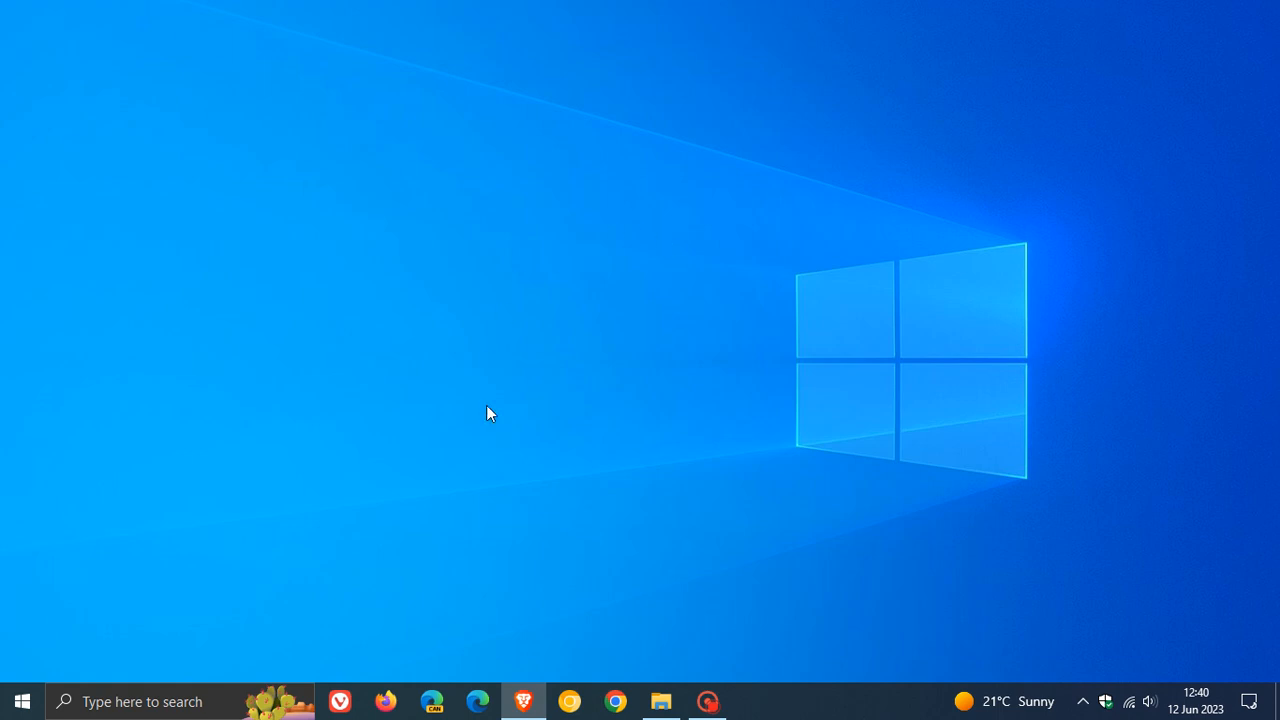
mouse_move(723, 289)
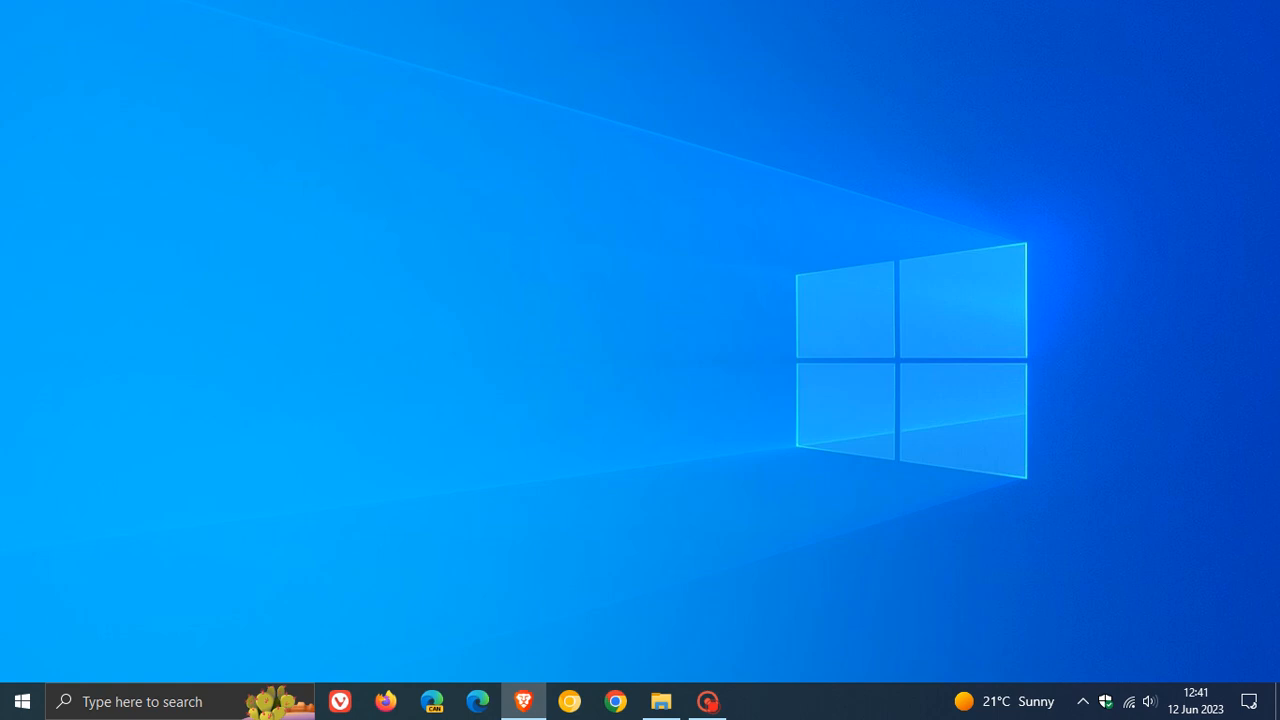
mouse_move(697, 313)
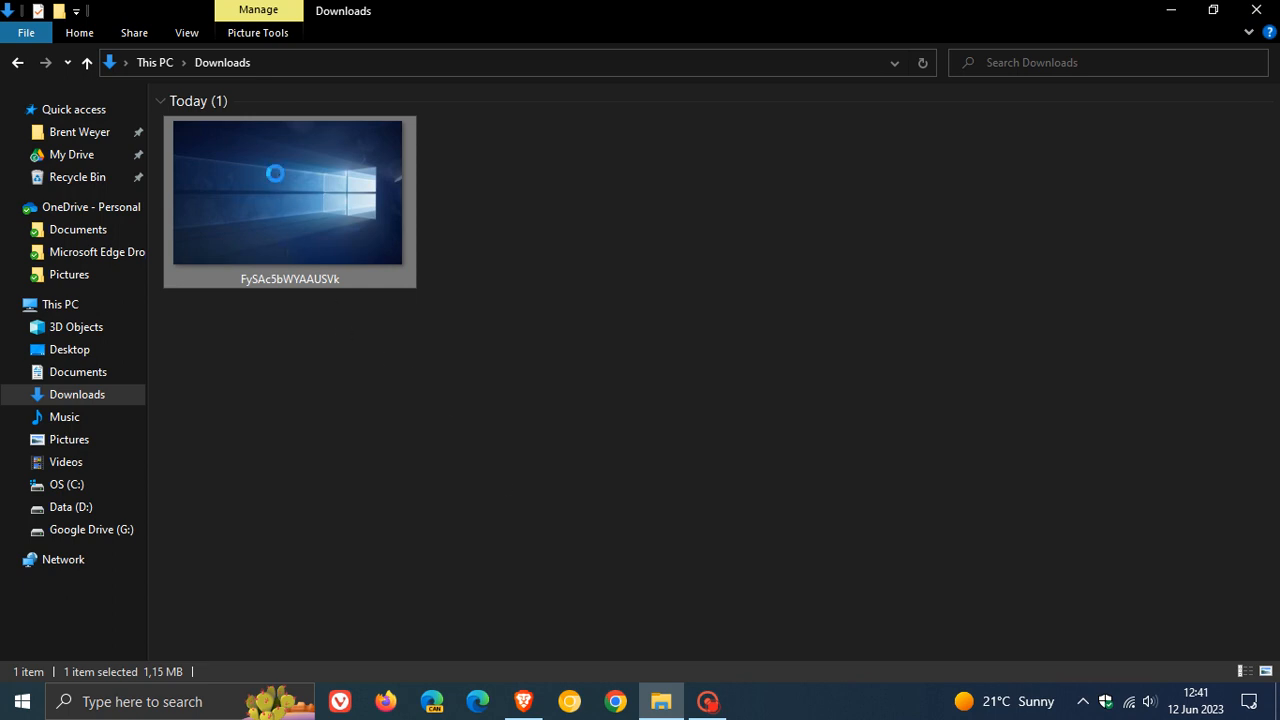
right_click(280, 190)
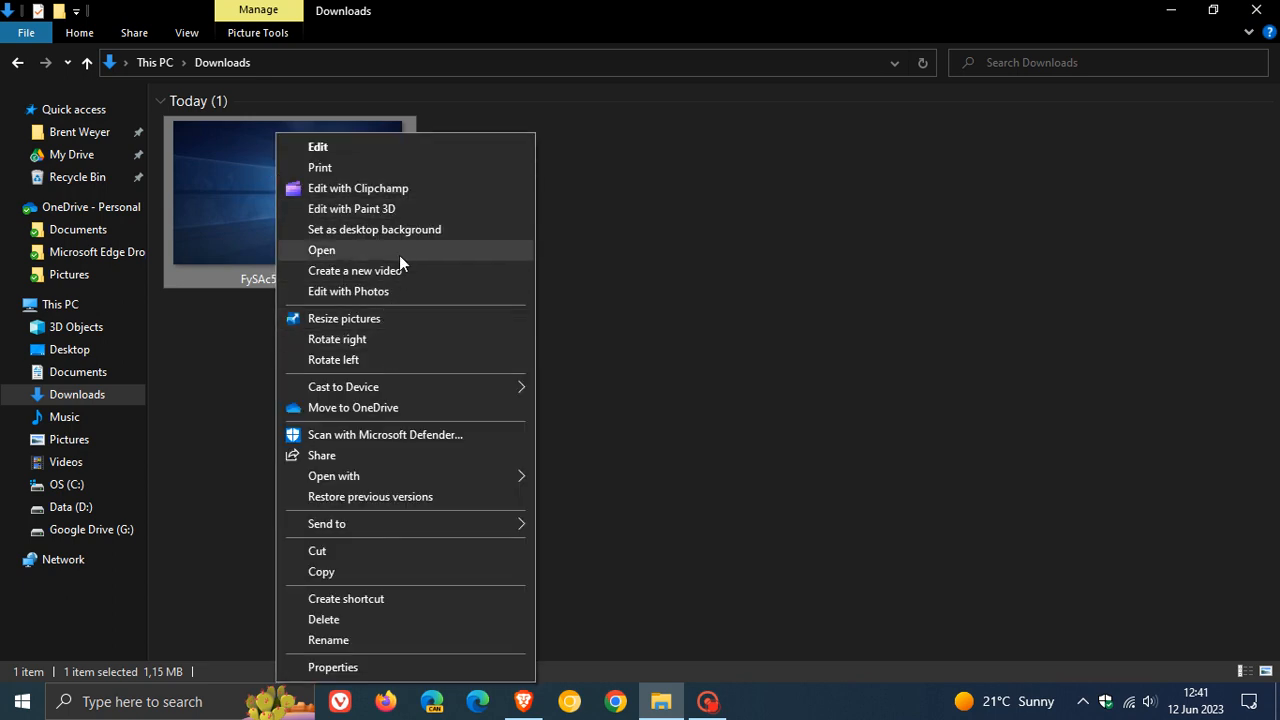
click(785, 311)
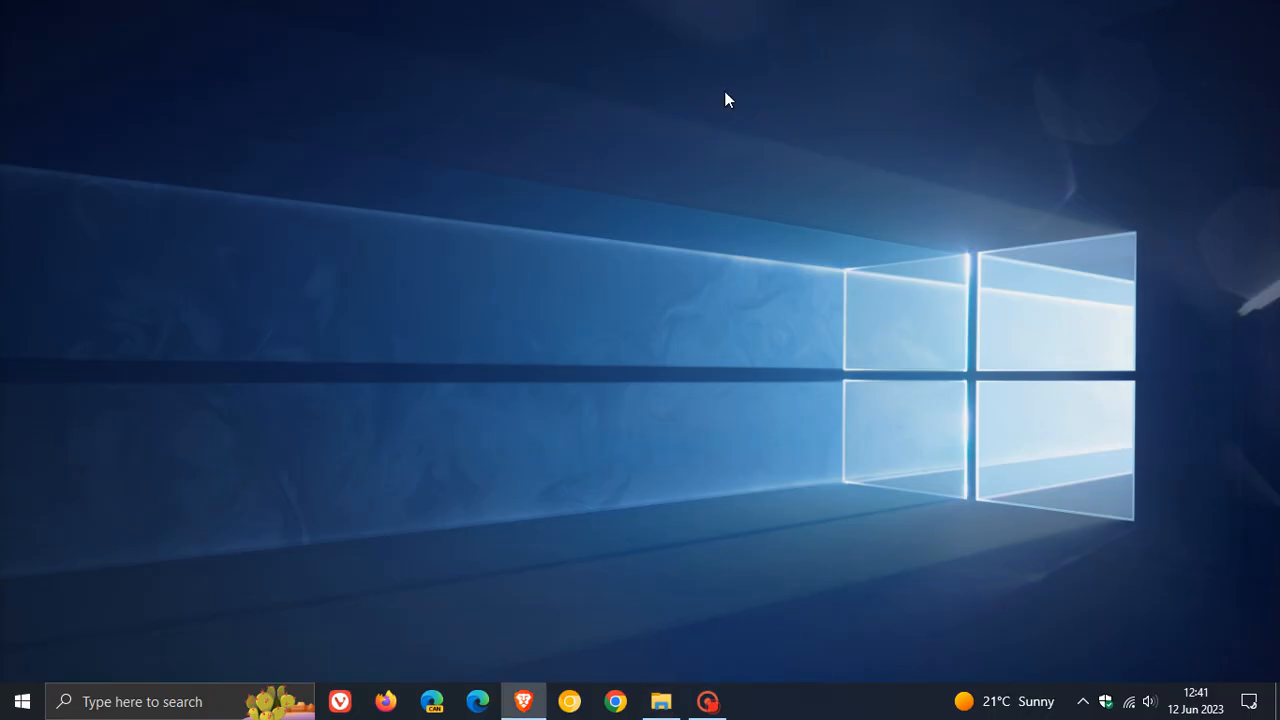
mouse_move(702, 252)
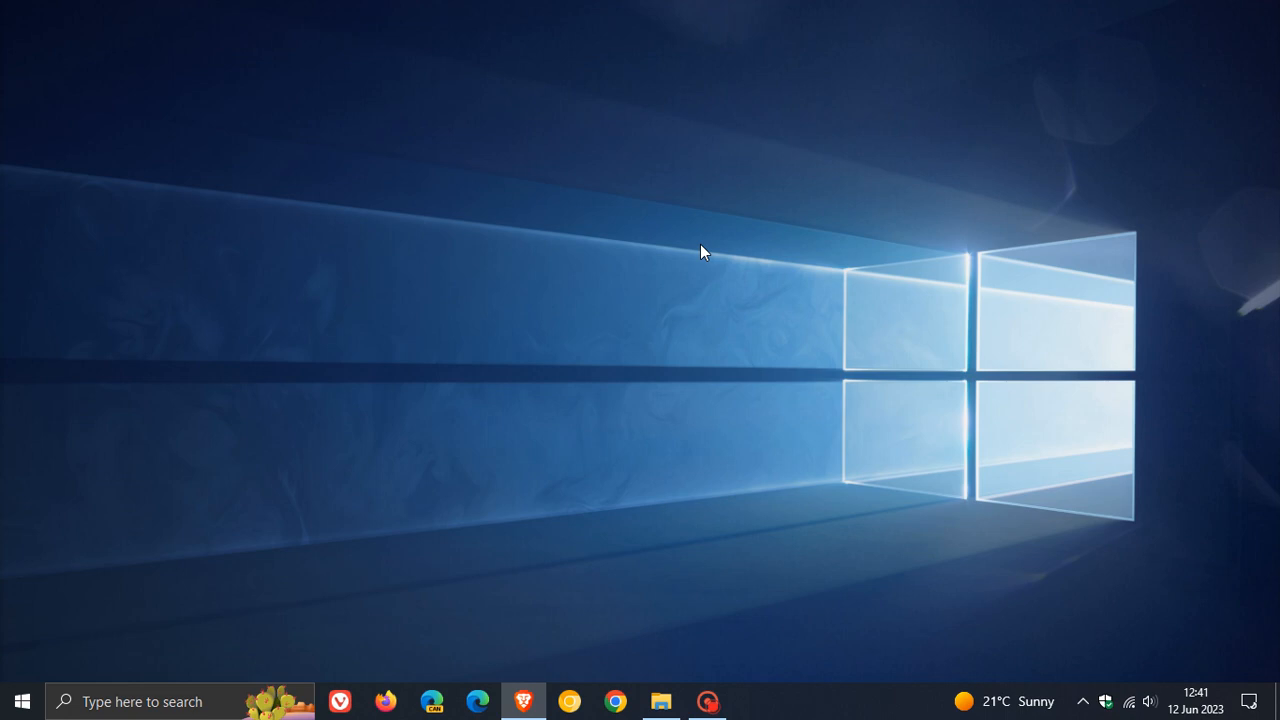
mouse_move(743, 256)
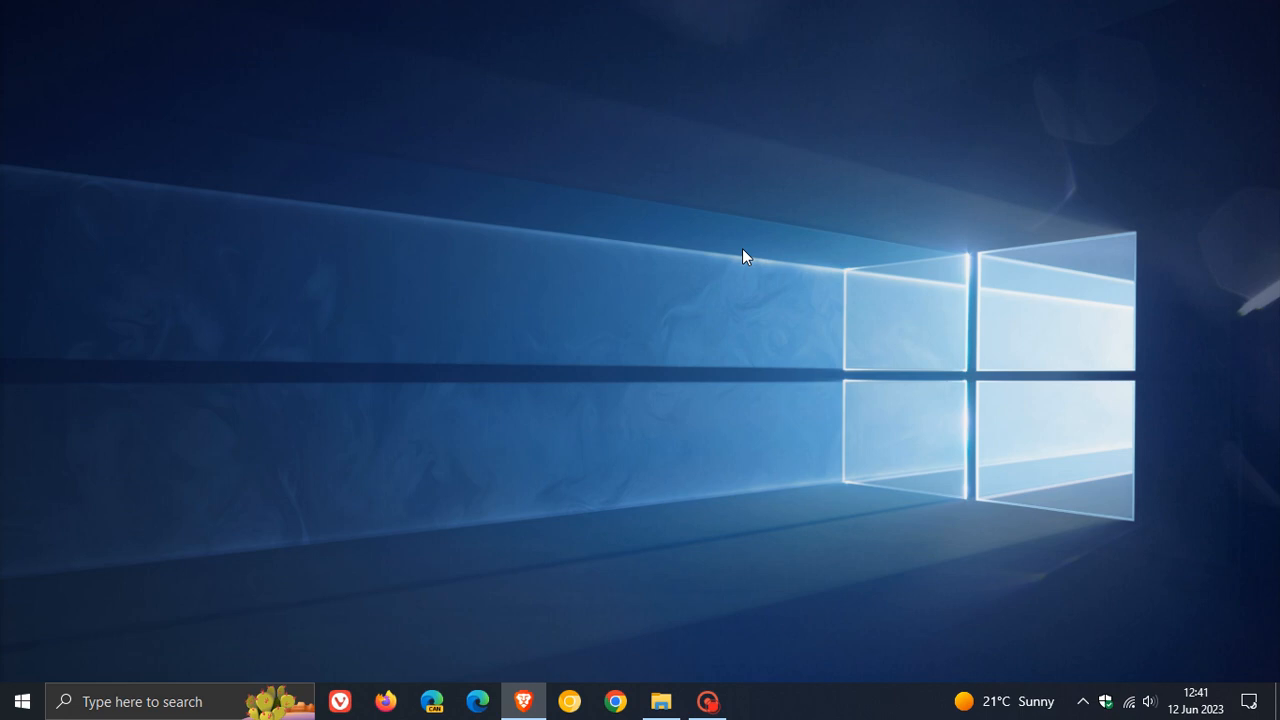
mouse_move(541, 435)
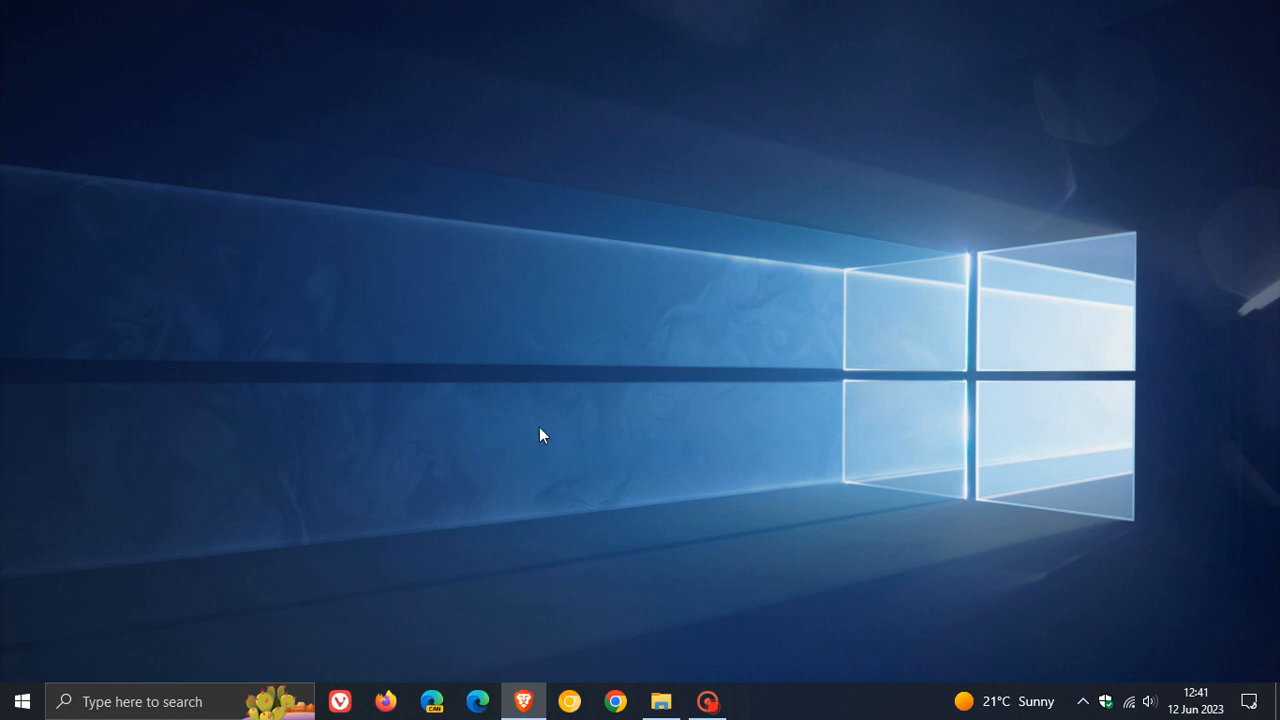
mouse_move(800, 268)
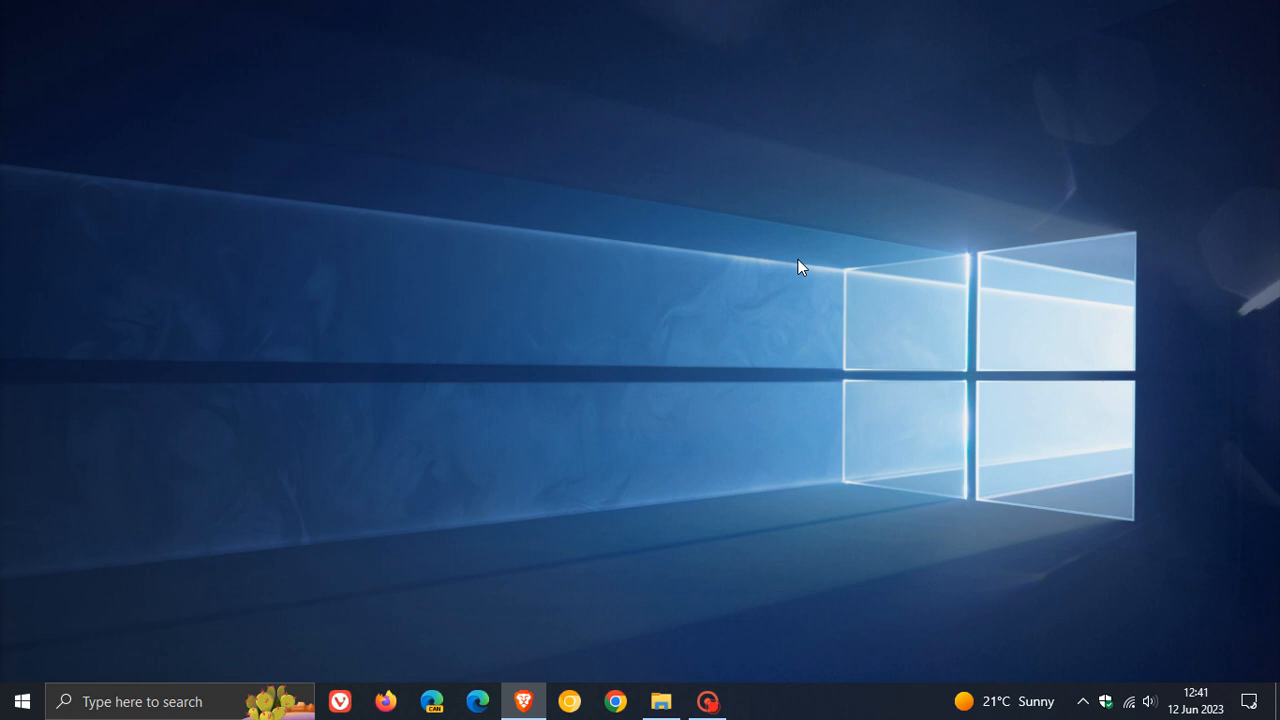
mouse_move(765, 244)
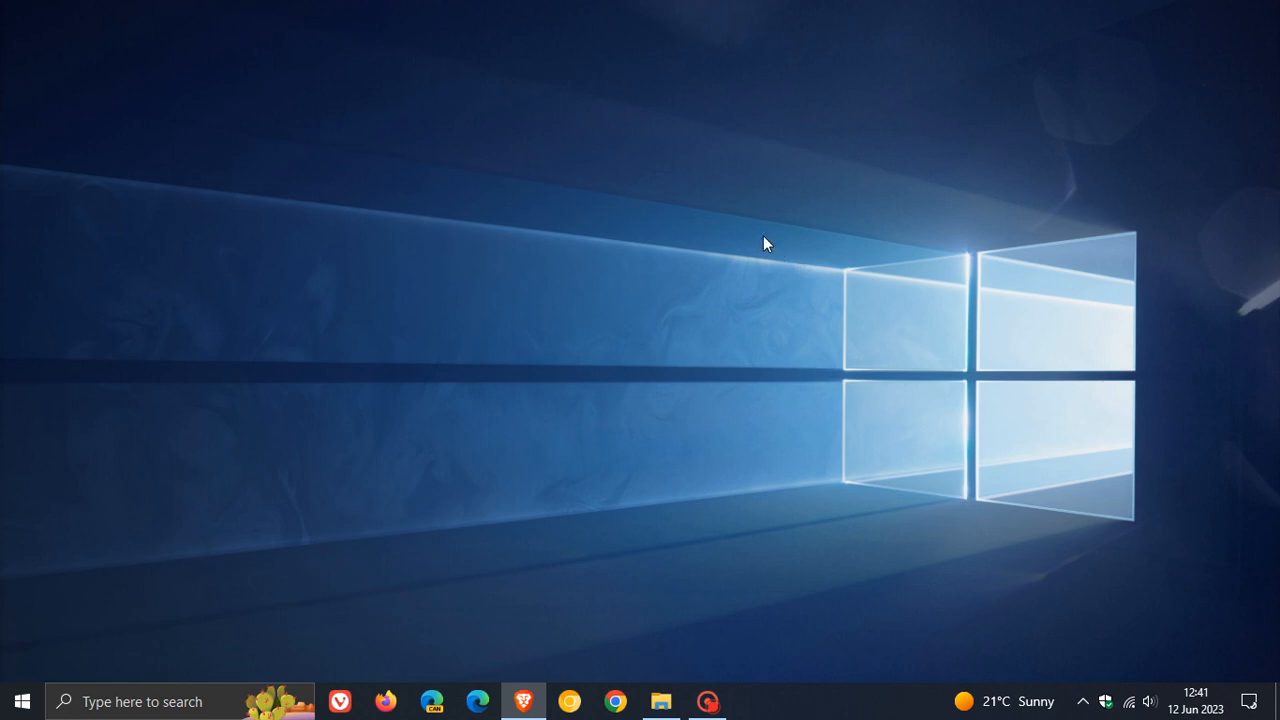
mouse_move(760, 228)
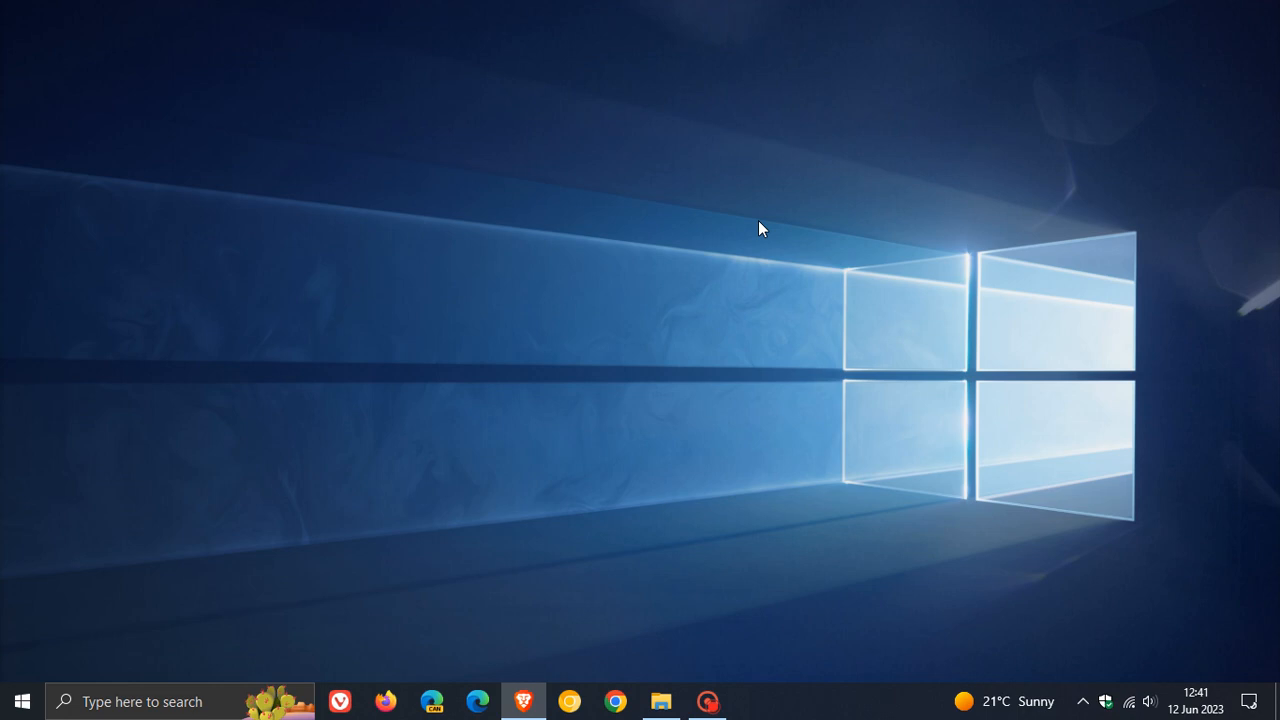
mouse_move(695, 132)
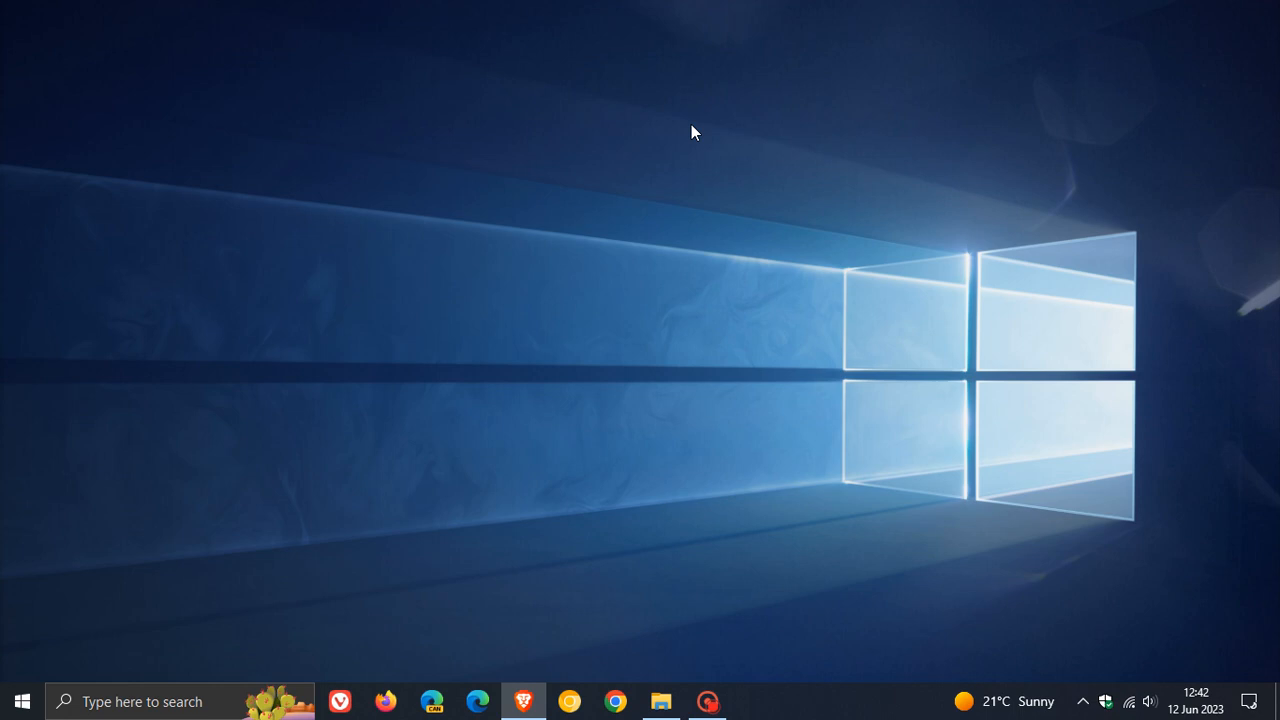
mouse_move(659, 110)
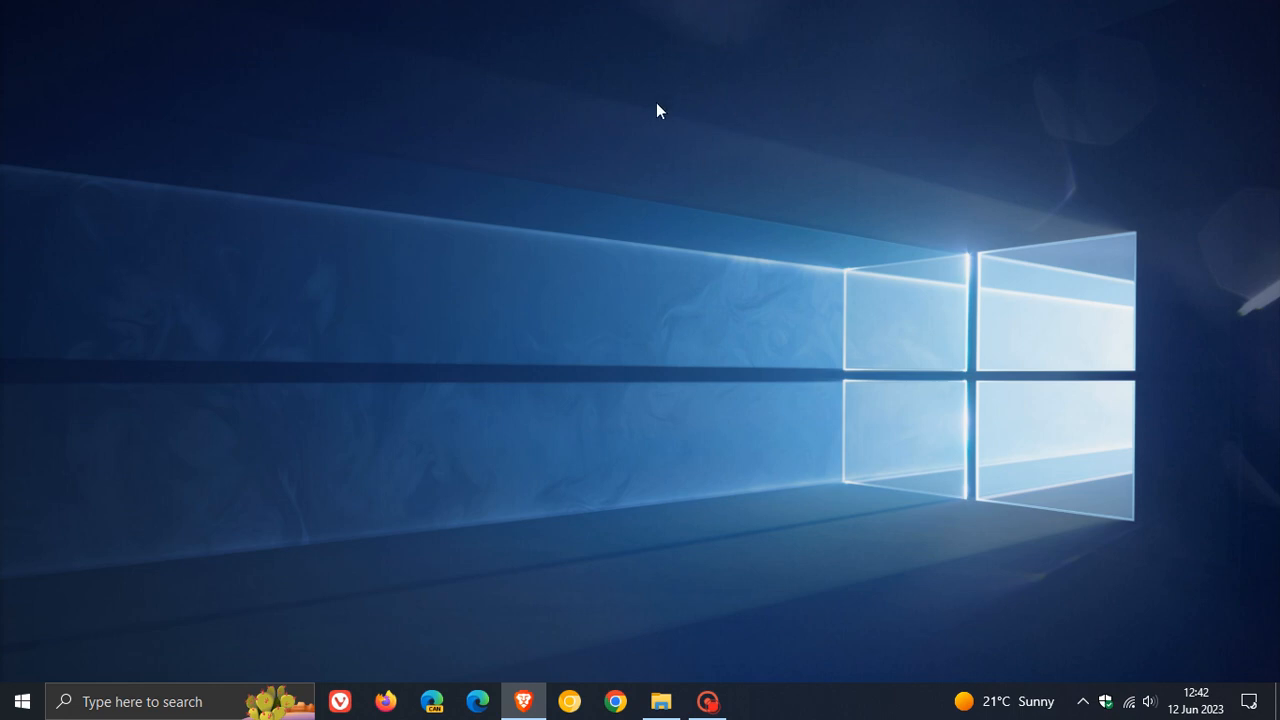
mouse_move(615, 104)
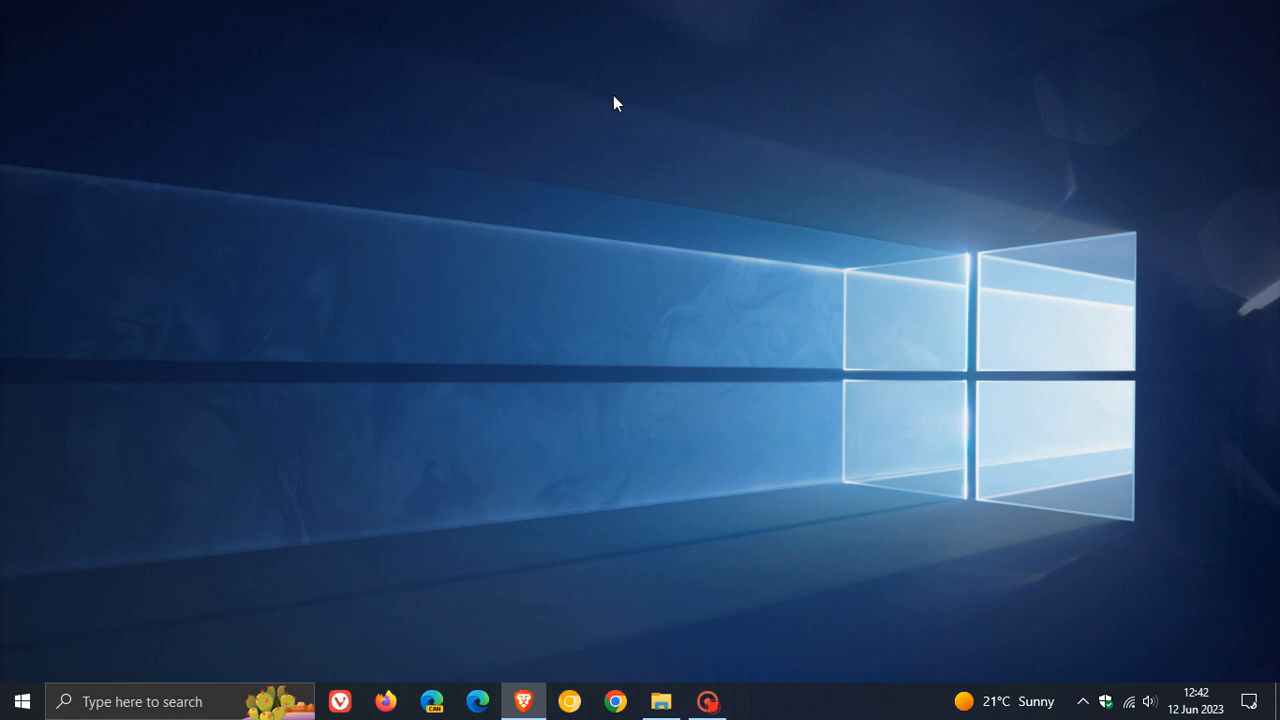
mouse_move(687, 99)
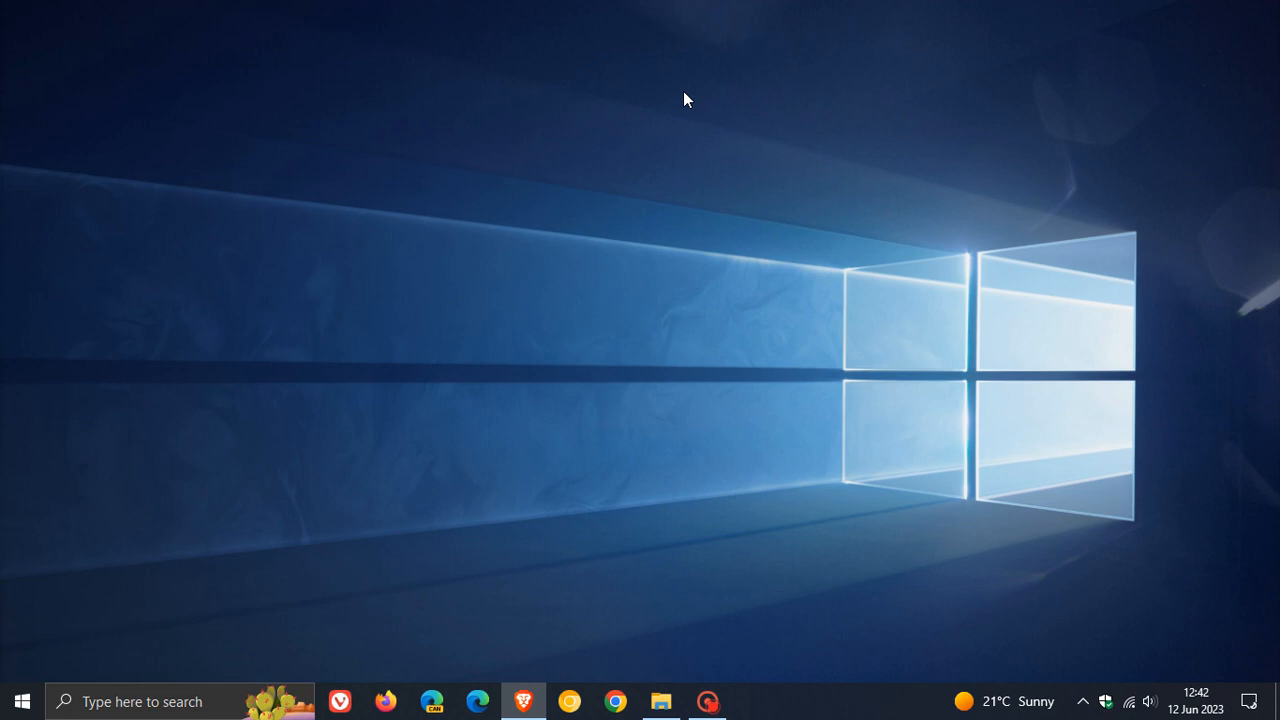
mouse_move(723, 84)
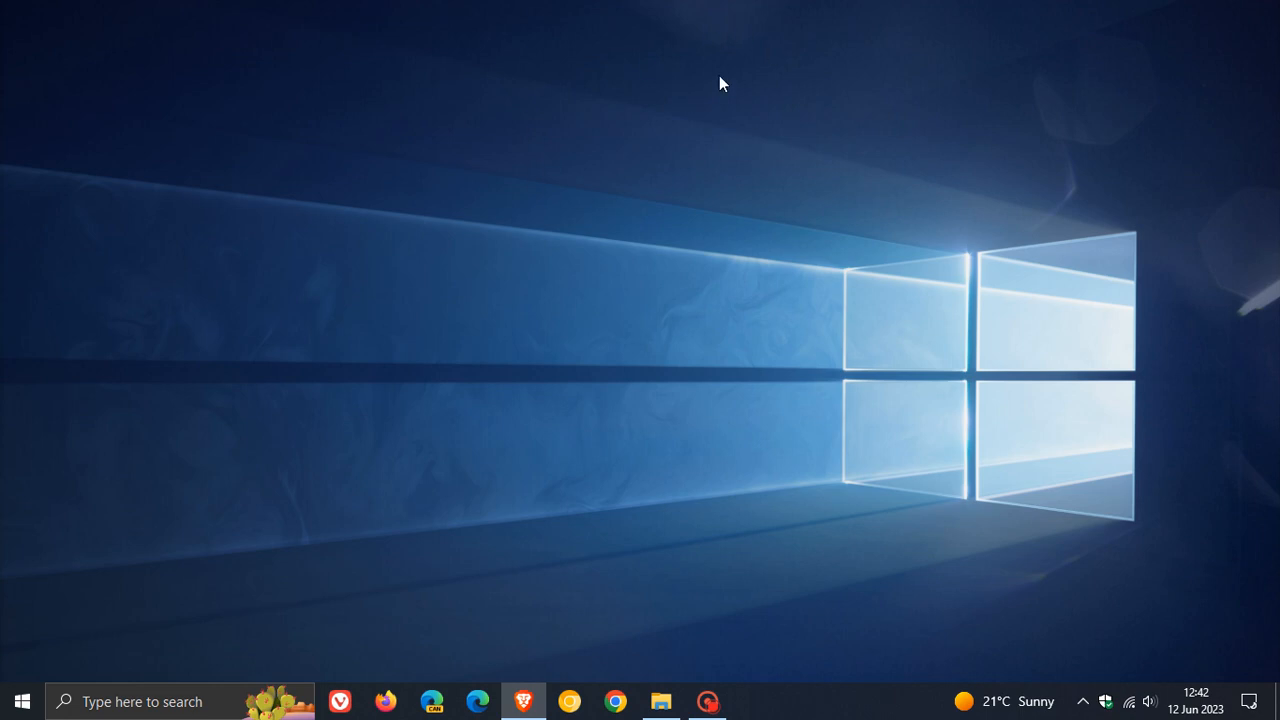